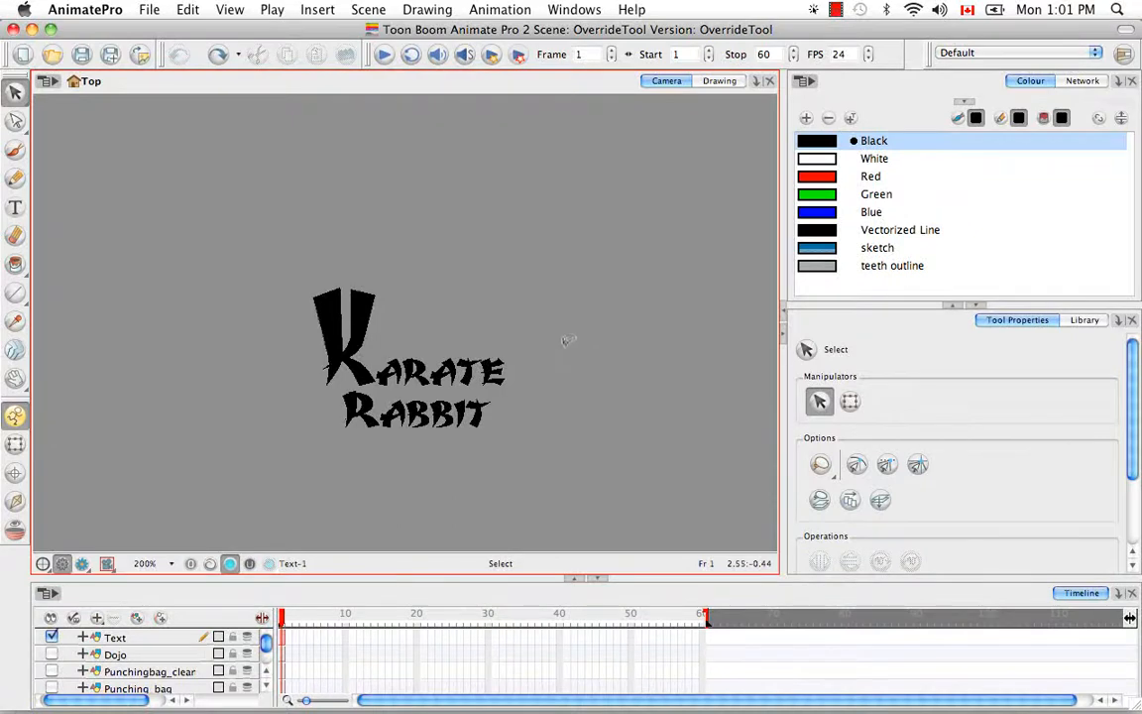
pyautogui.moveTo(566, 310)
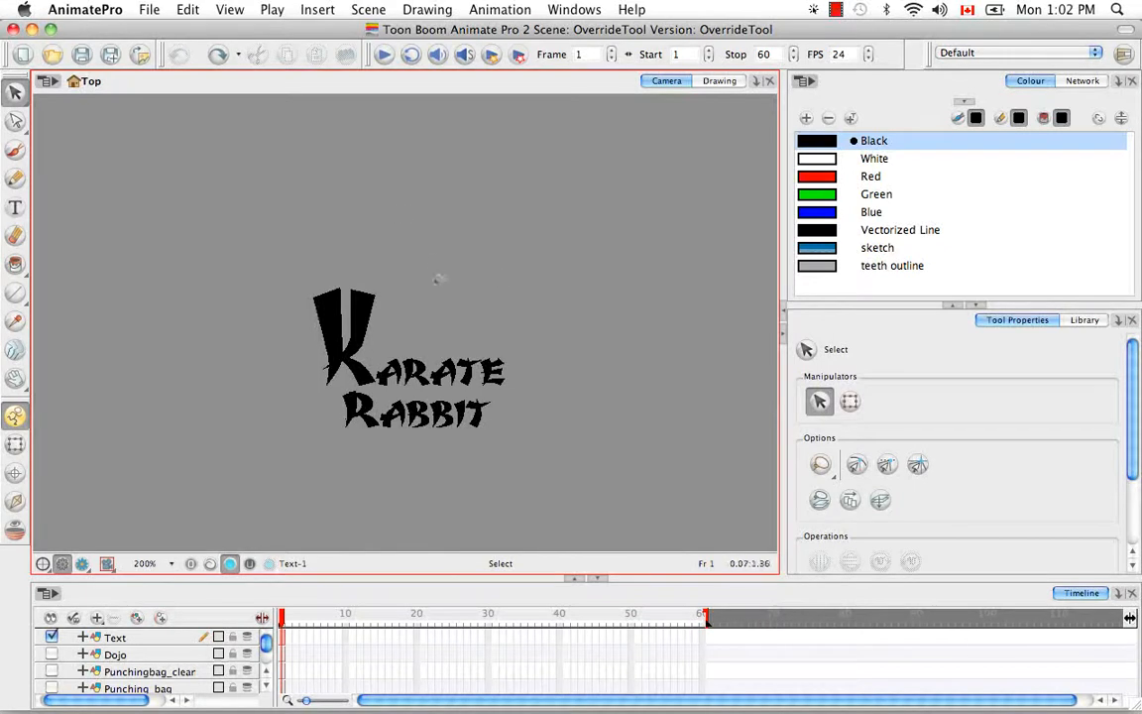
# Zoom the Camera view to 600% centred on the letter K.
pyautogui.press('cmd+=')
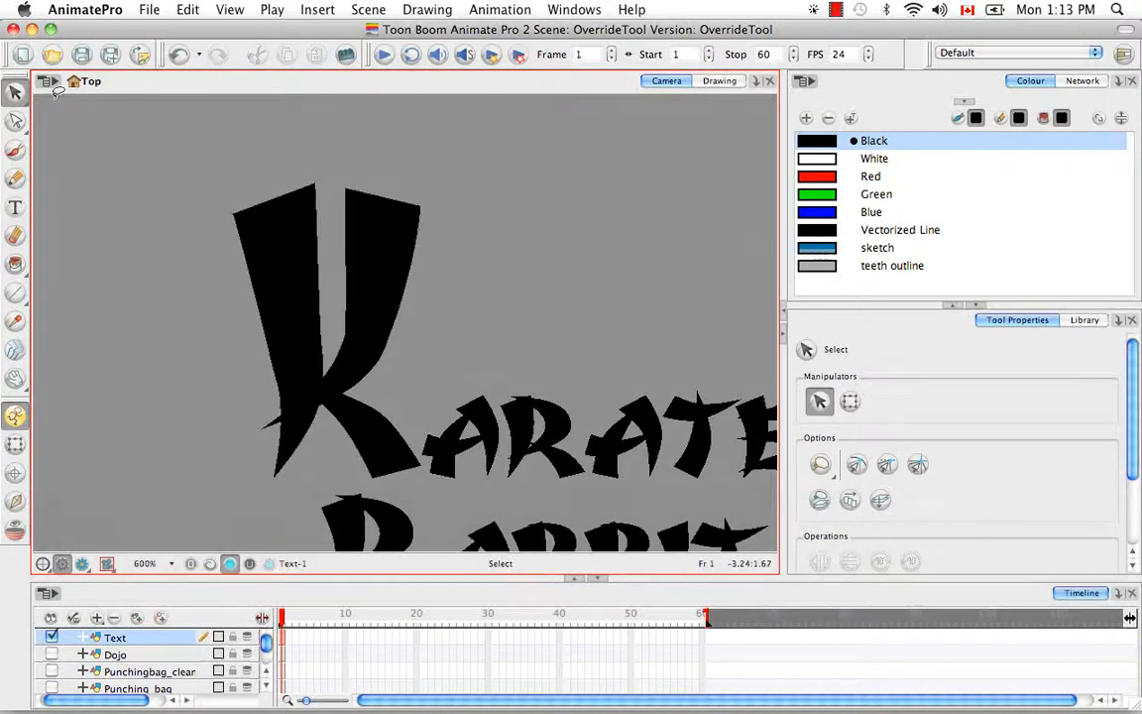
pyautogui.moveTo(327, 160)
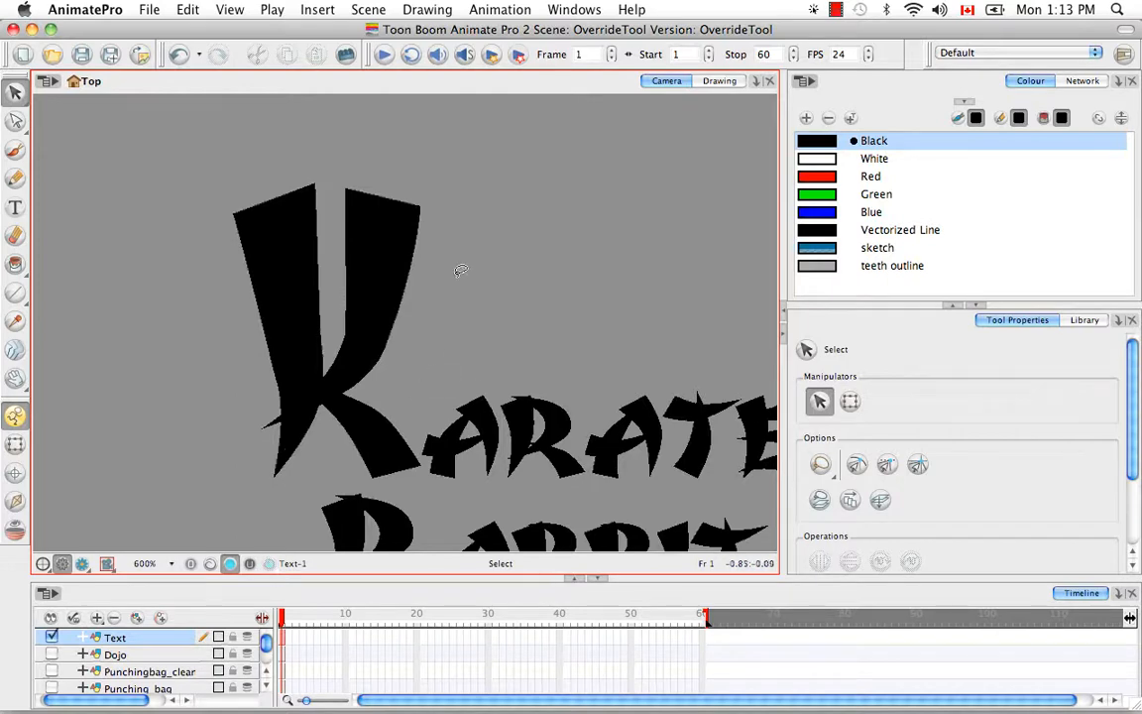
pyautogui.moveTo(599, 365)
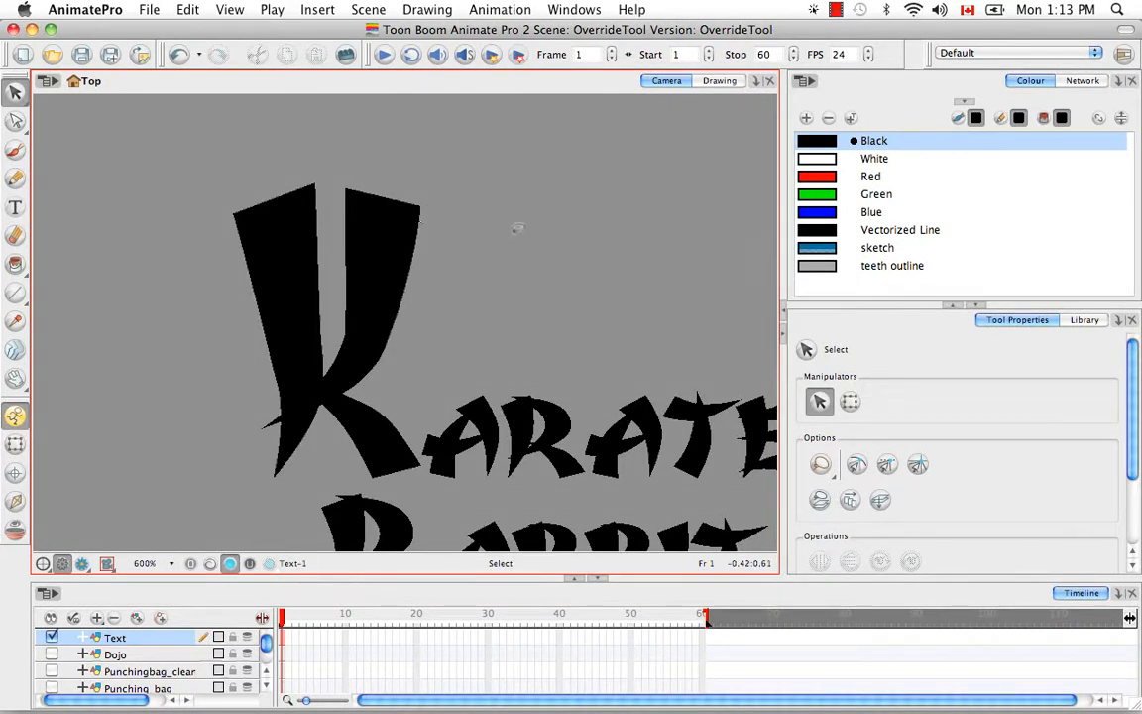
pyautogui.moveTo(527, 258)
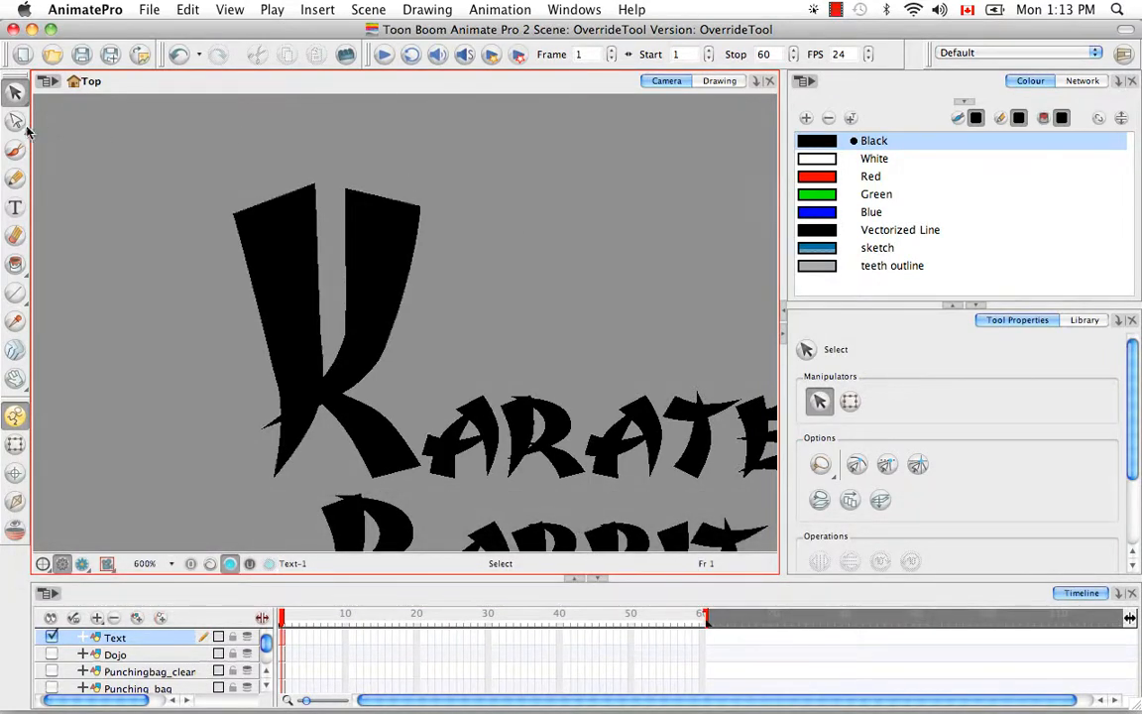
# Drag the K's contour points into two long bunny ears with the Contour Editor.
pyautogui.click(15, 121)
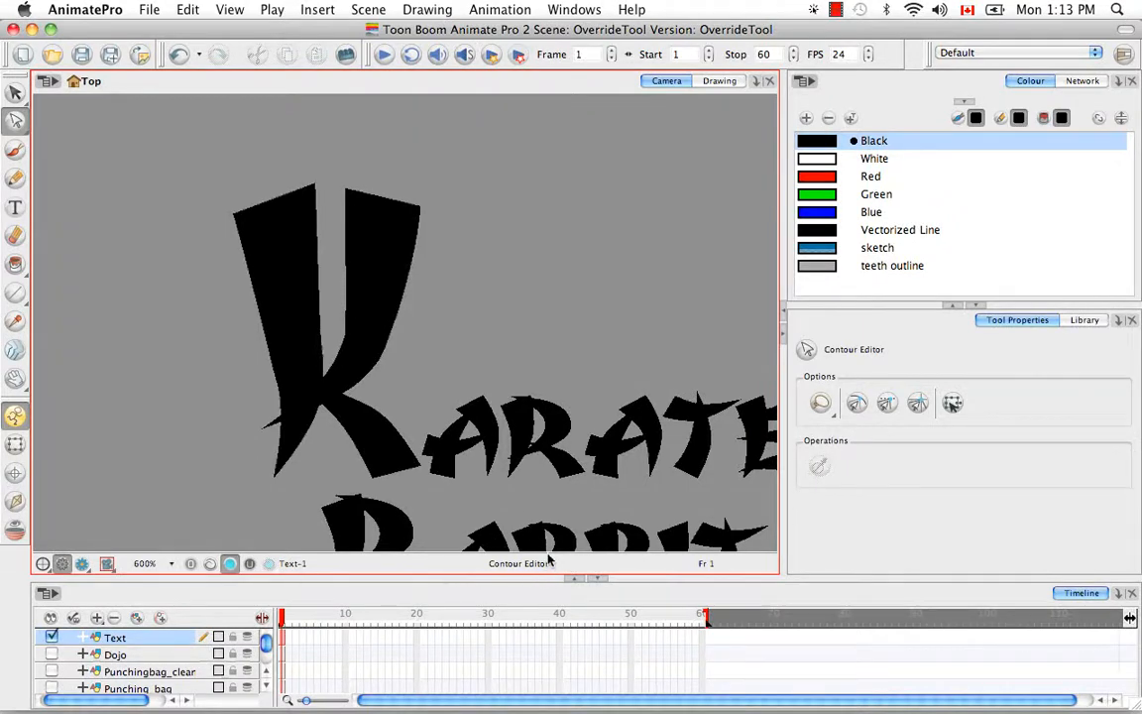
pyautogui.click(16, 92)
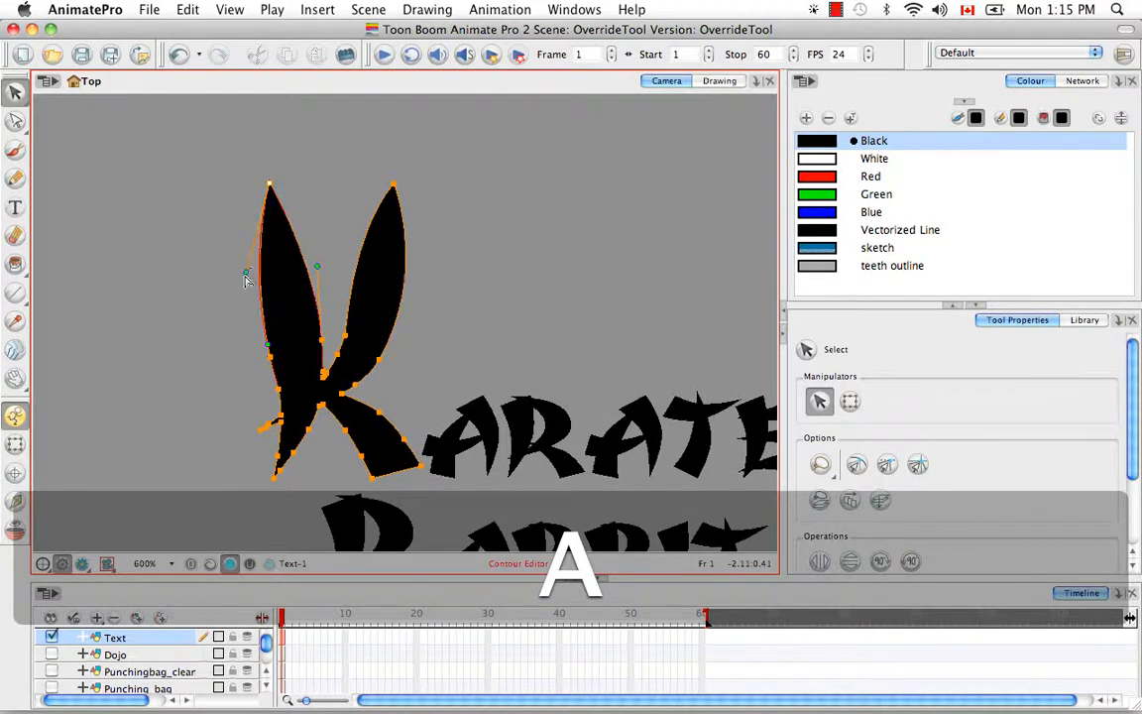
pyautogui.click(326, 178)
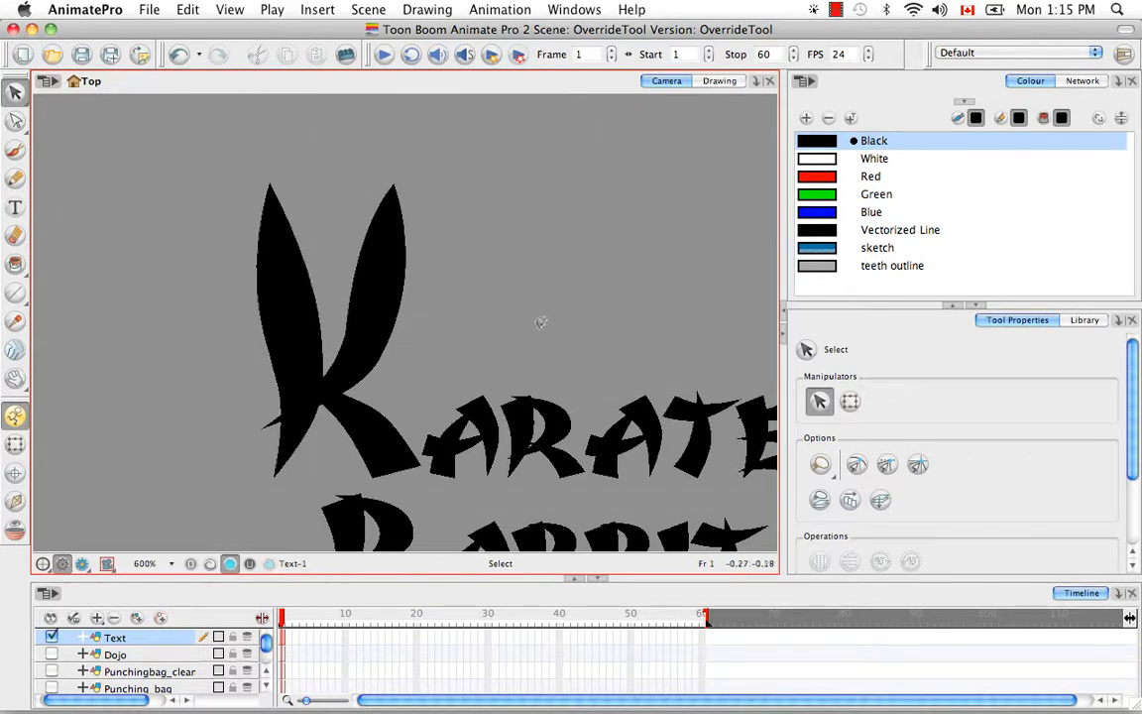
pyautogui.moveTo(454, 215)
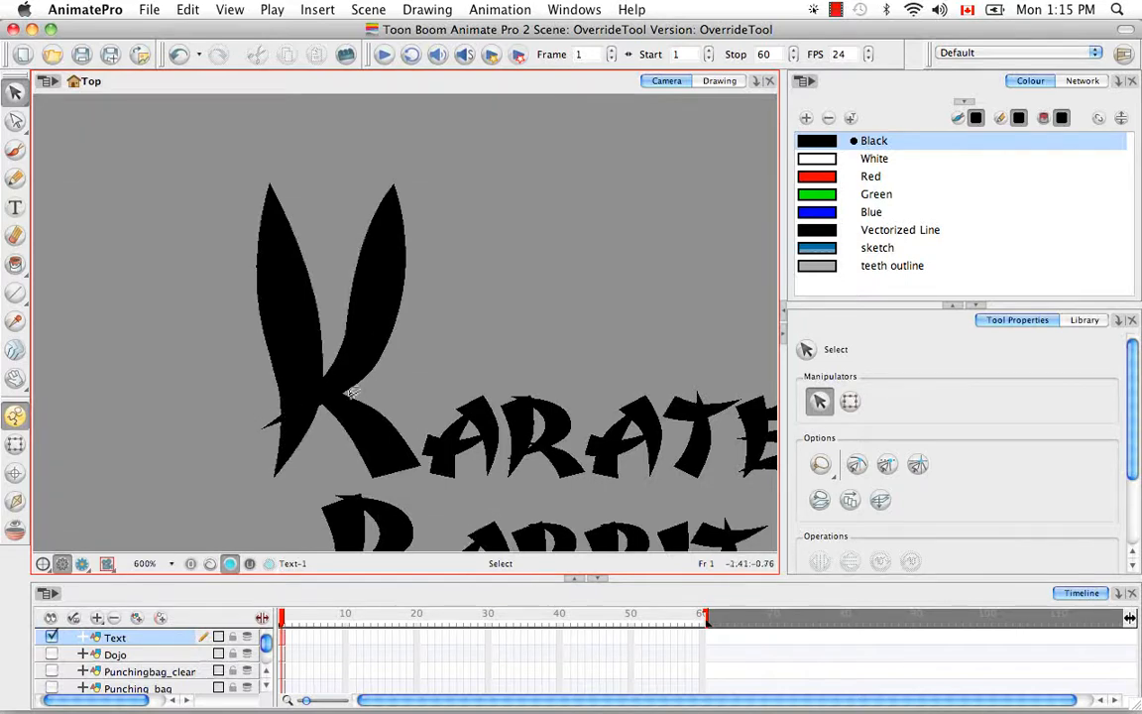
pyautogui.moveTo(432, 353)
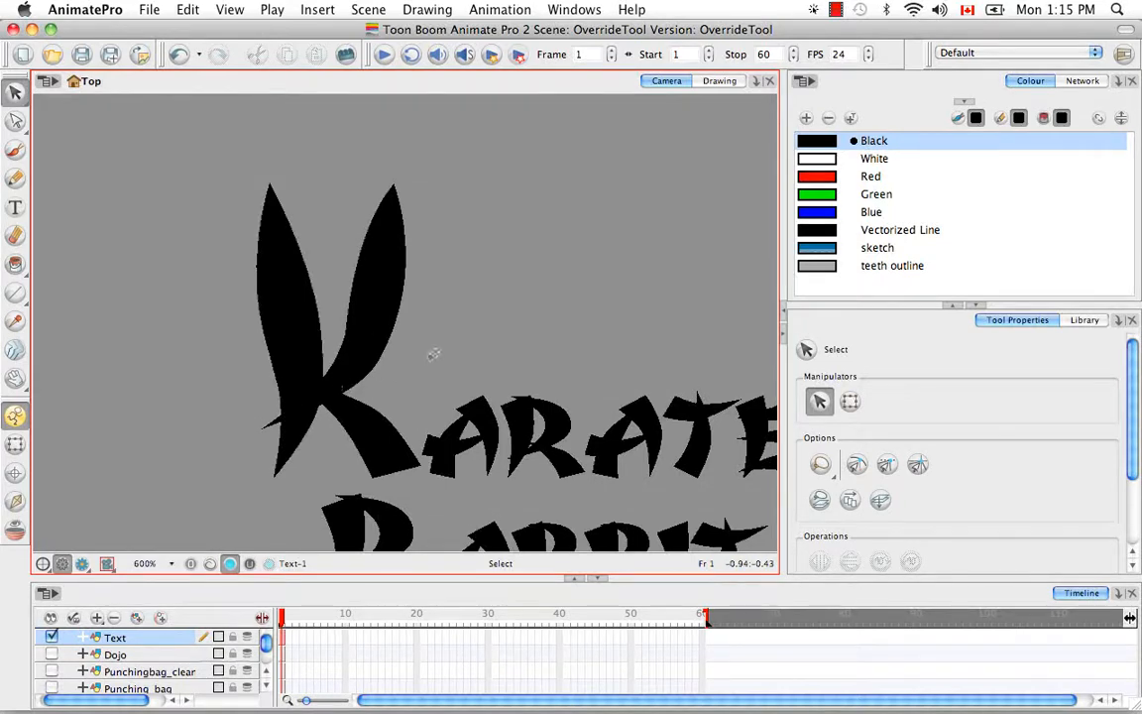
# Open the AnimatePro application menu that contains Preferences.
pyautogui.press('b')
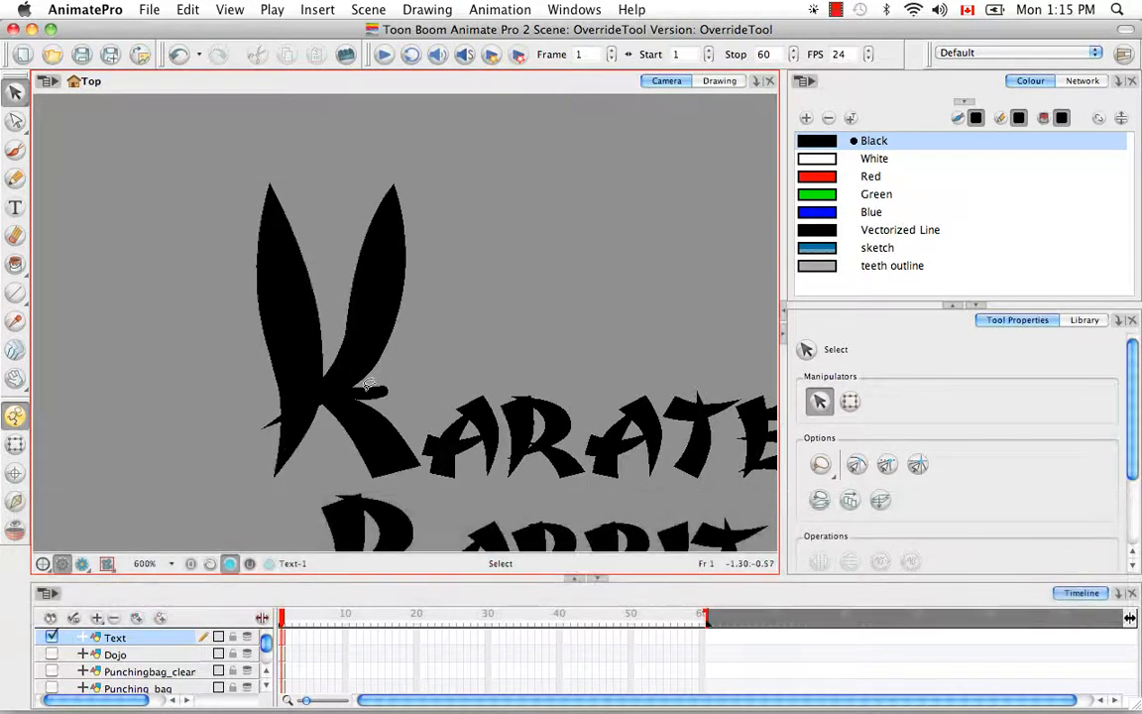
pyautogui.moveTo(456, 392)
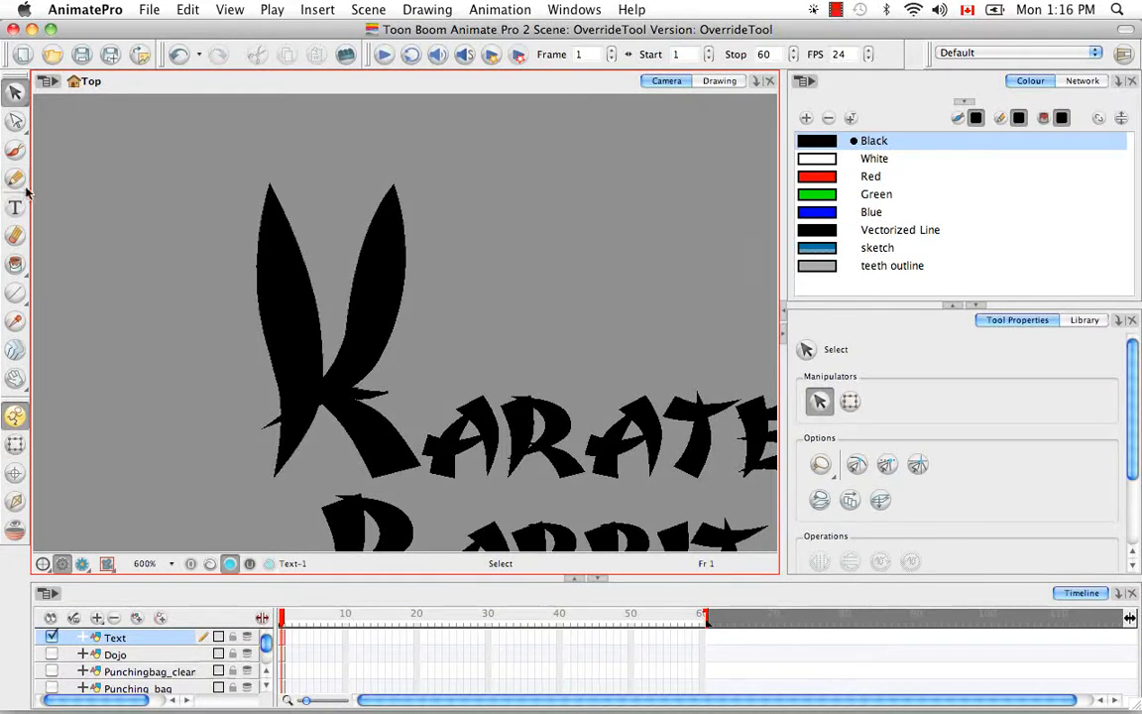
pyautogui.moveTo(446, 385)
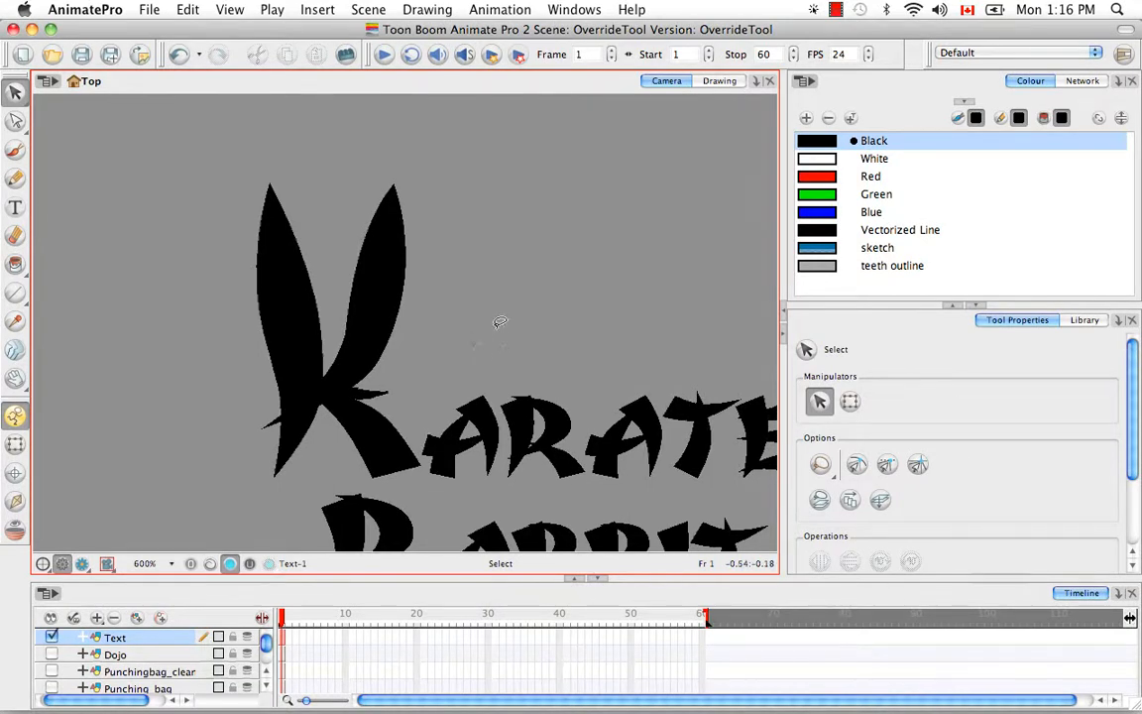
pyautogui.moveTo(496, 309)
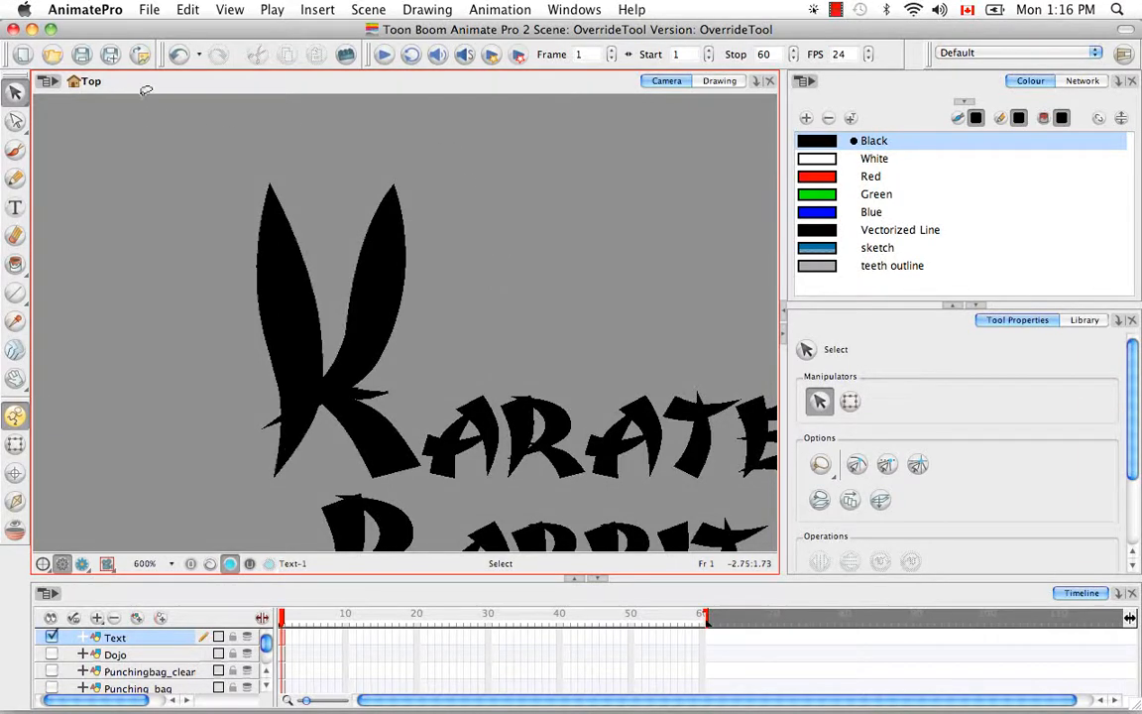
pyautogui.click(85, 8)
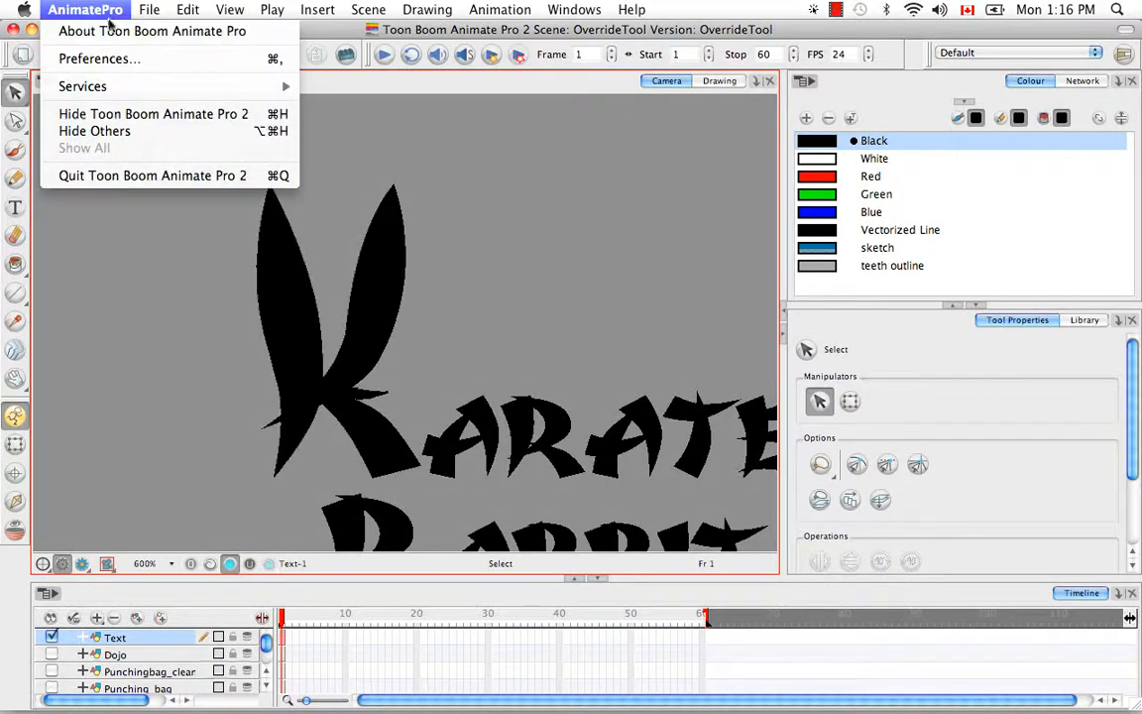
pyautogui.moveTo(99, 59)
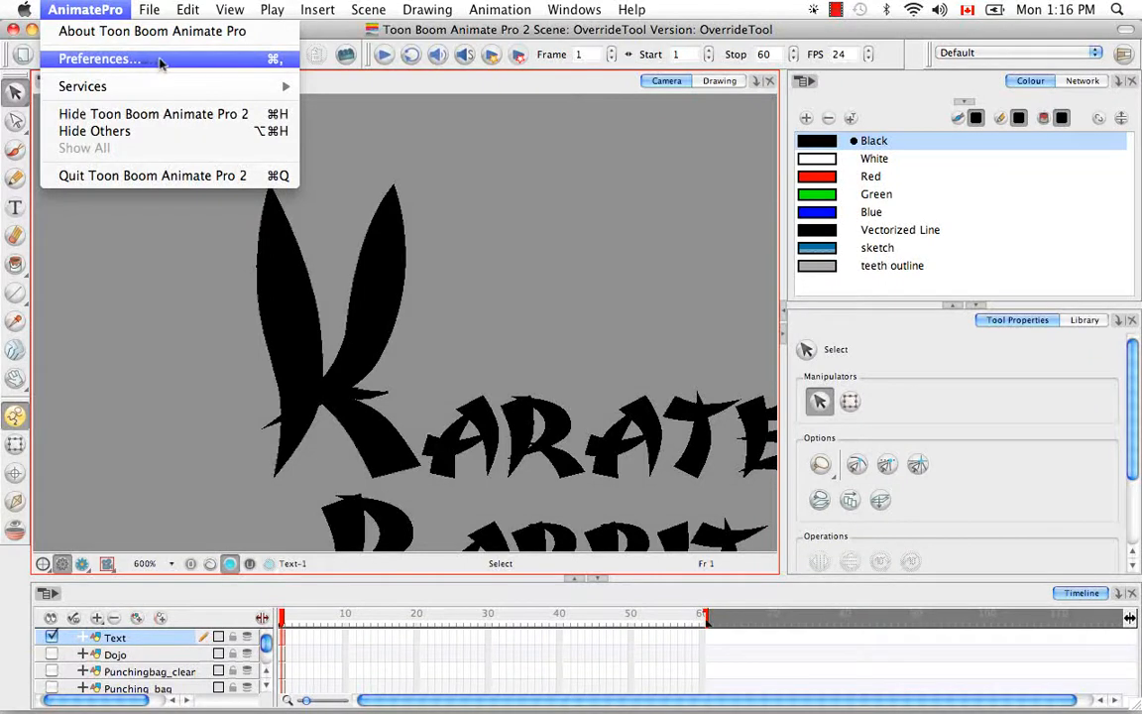
pyautogui.moveTo(100, 29)
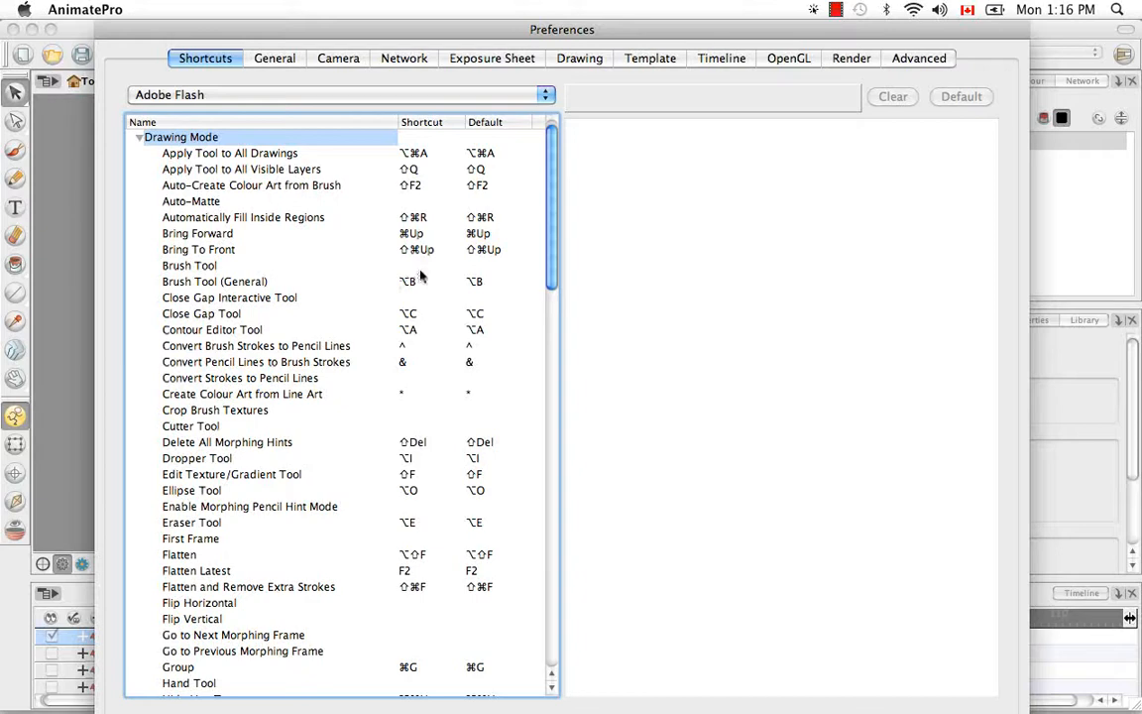
pyautogui.scroll(-3)
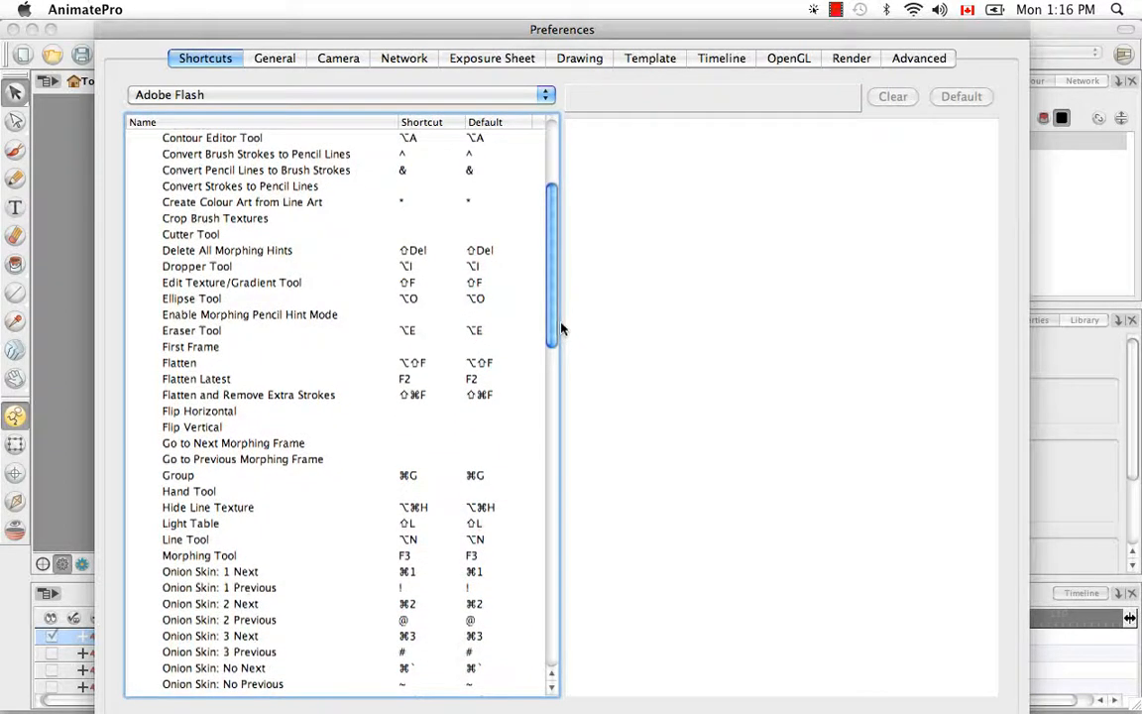
pyautogui.scroll(-3)
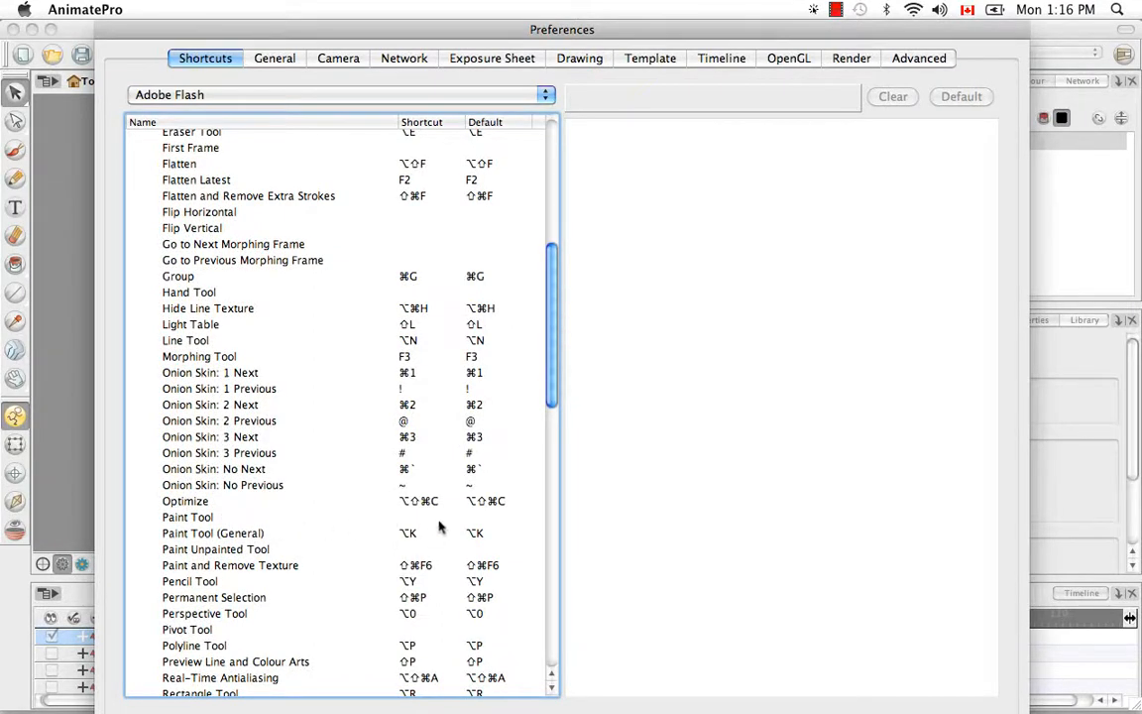
pyautogui.scroll(-3)
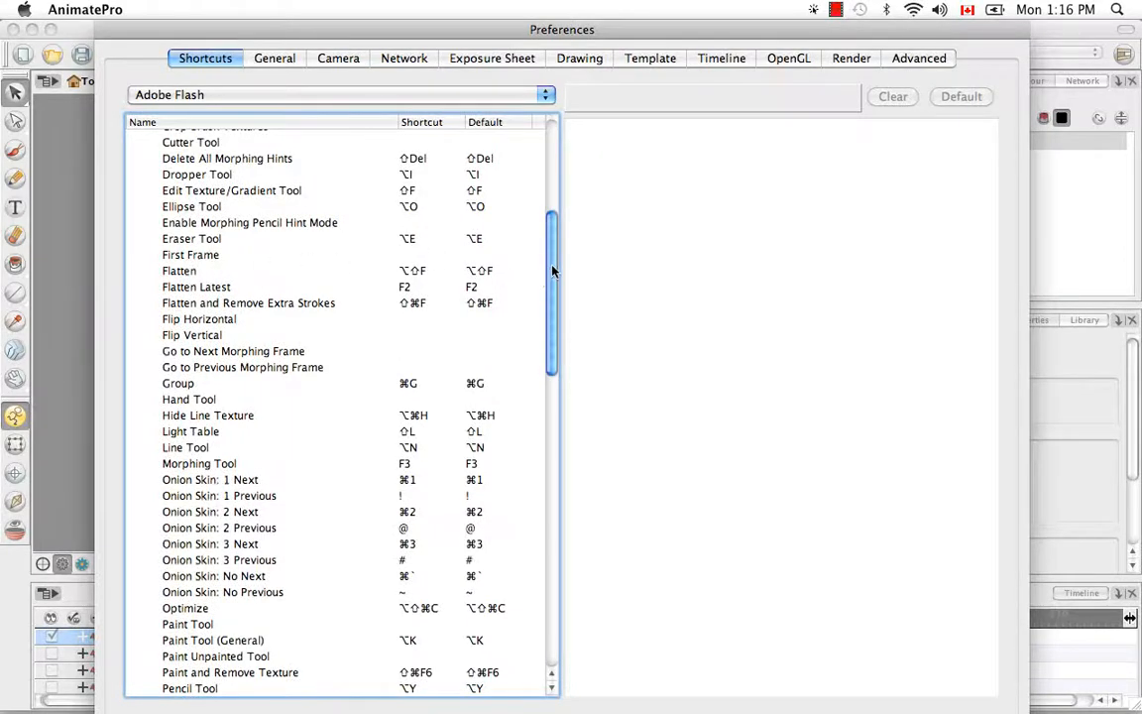
pyautogui.scroll(-3)
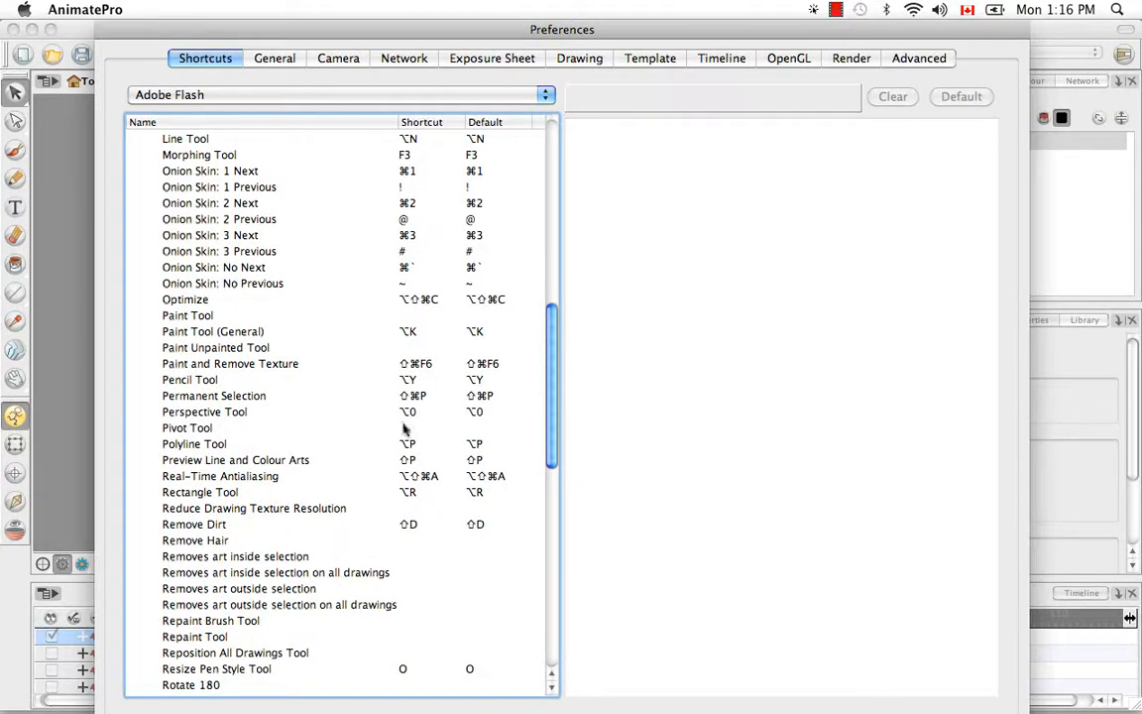
pyautogui.moveTo(393, 421)
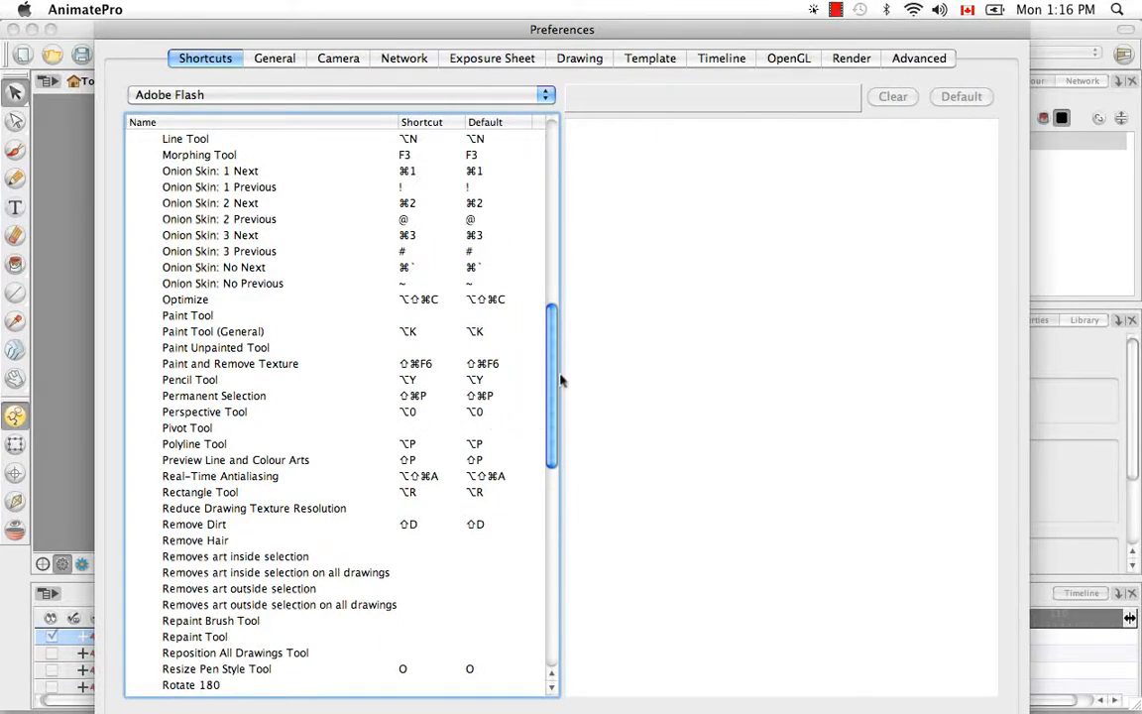
pyautogui.scroll(-3)
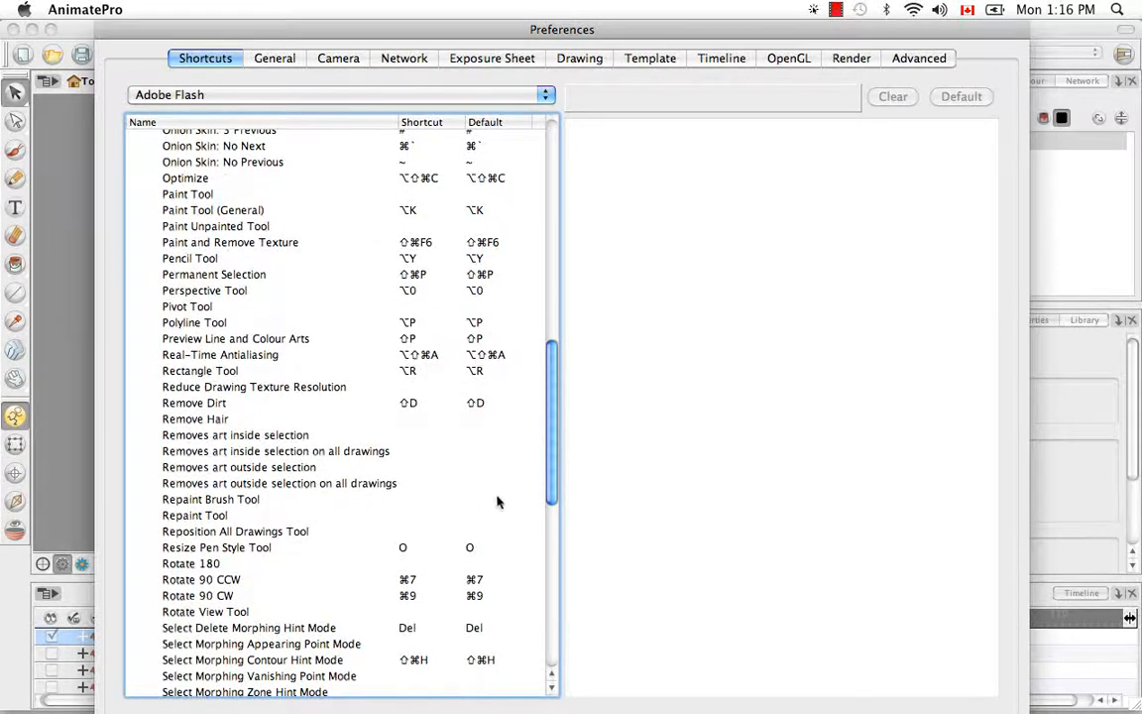
pyautogui.scroll(-3)
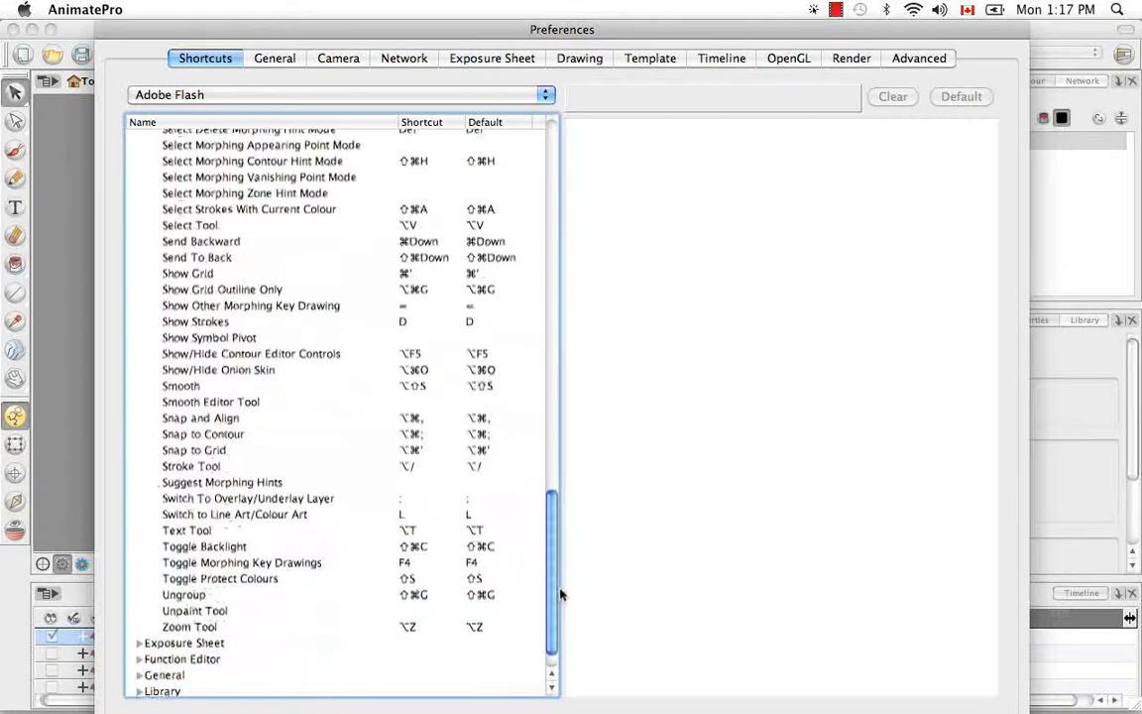
pyautogui.scroll(-3)
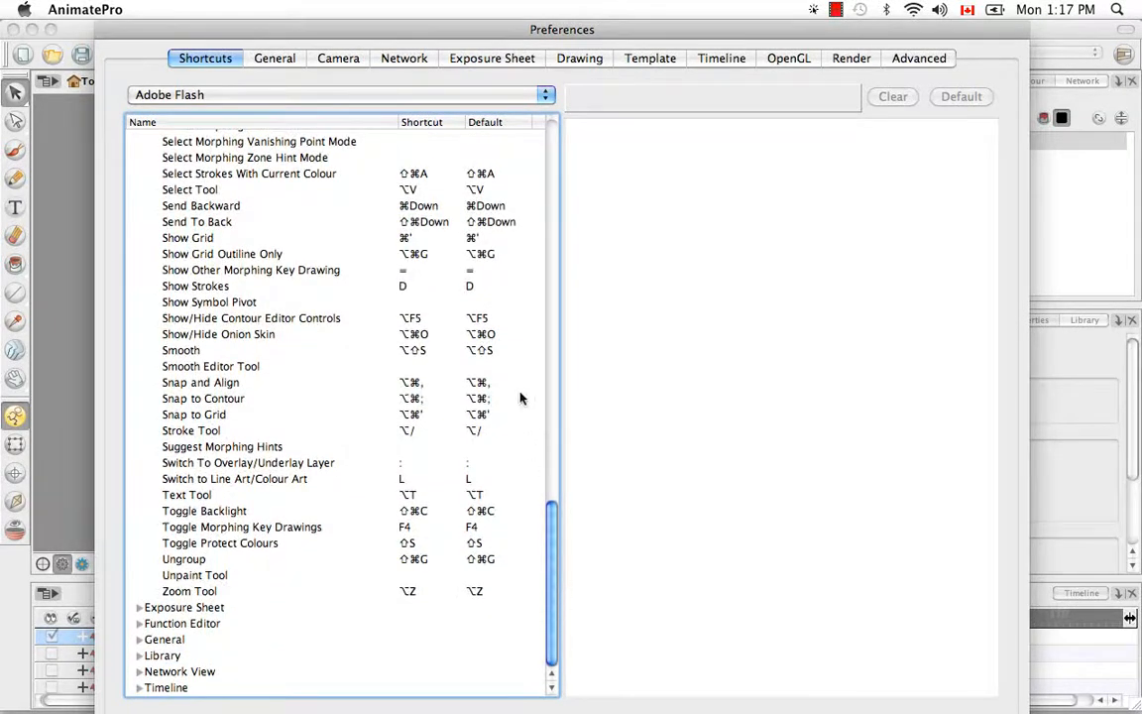
pyautogui.moveTo(603, 393)
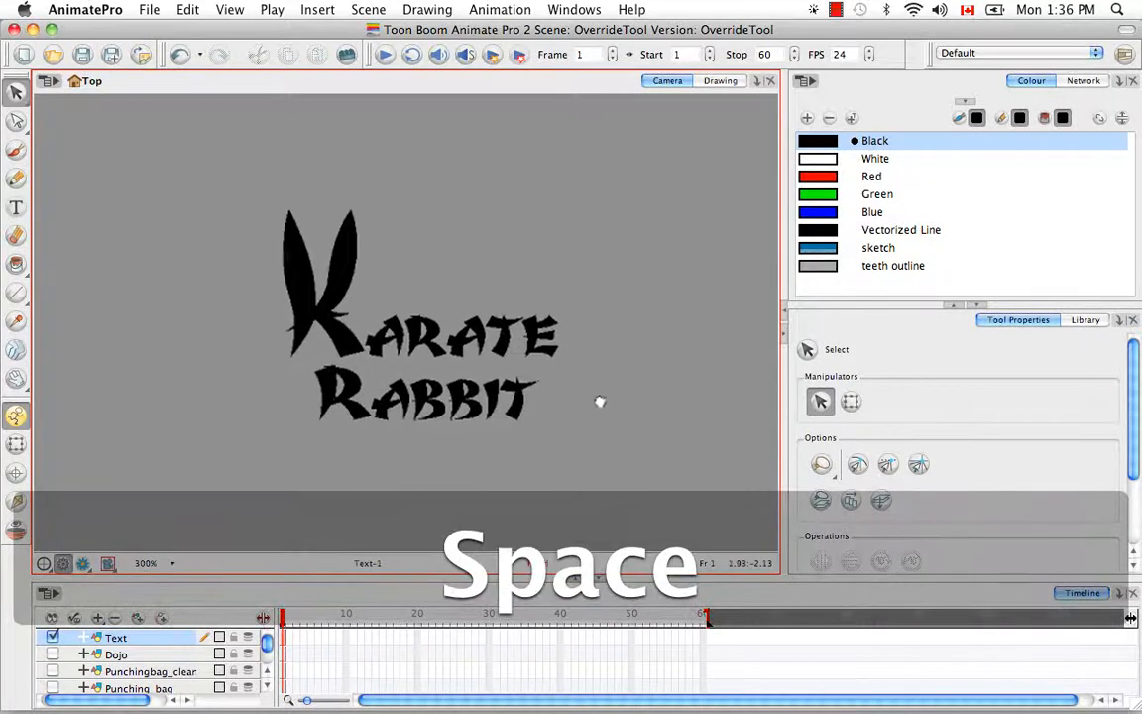
pyautogui.press('space')
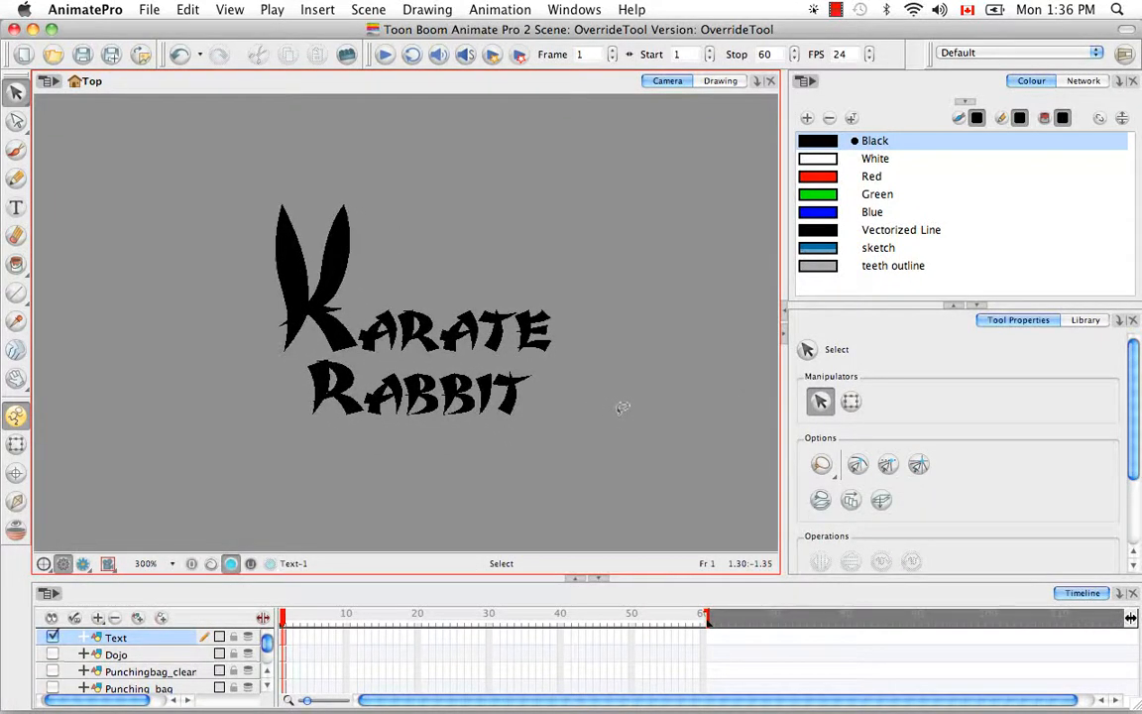